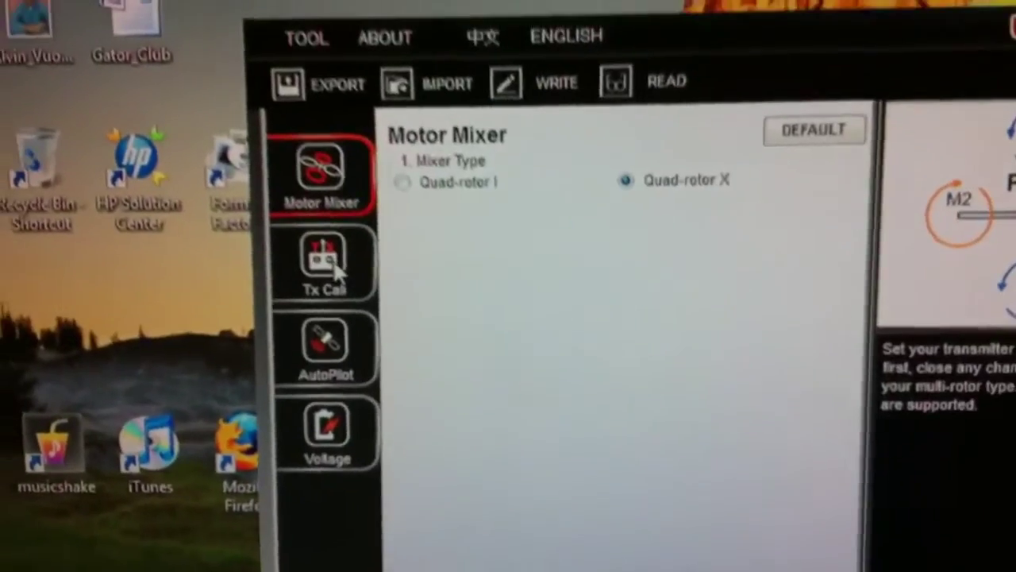
Switch to the Tx Cali page showing the TX monitor and stick calibration
click(326, 262)
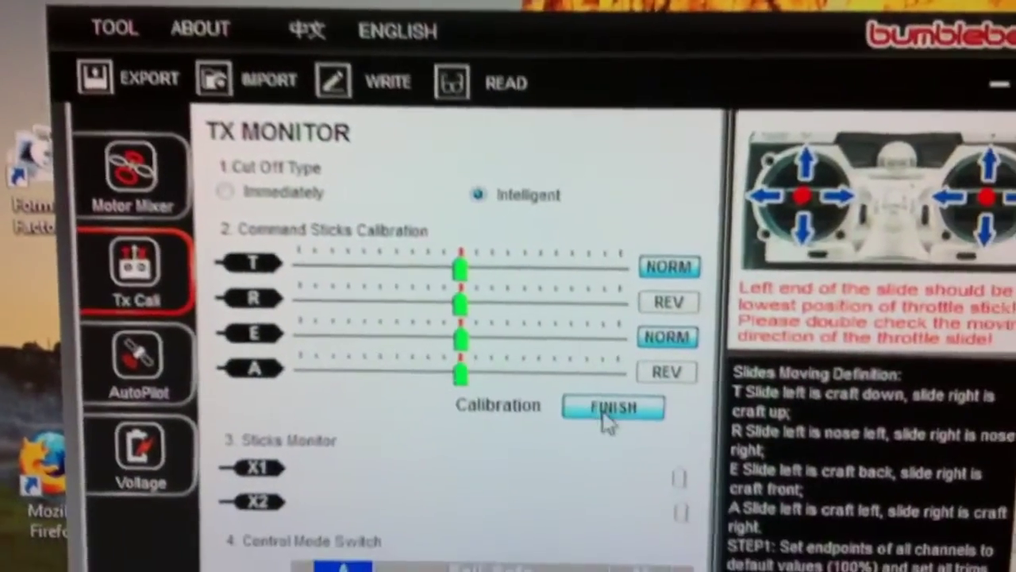
click(614, 406)
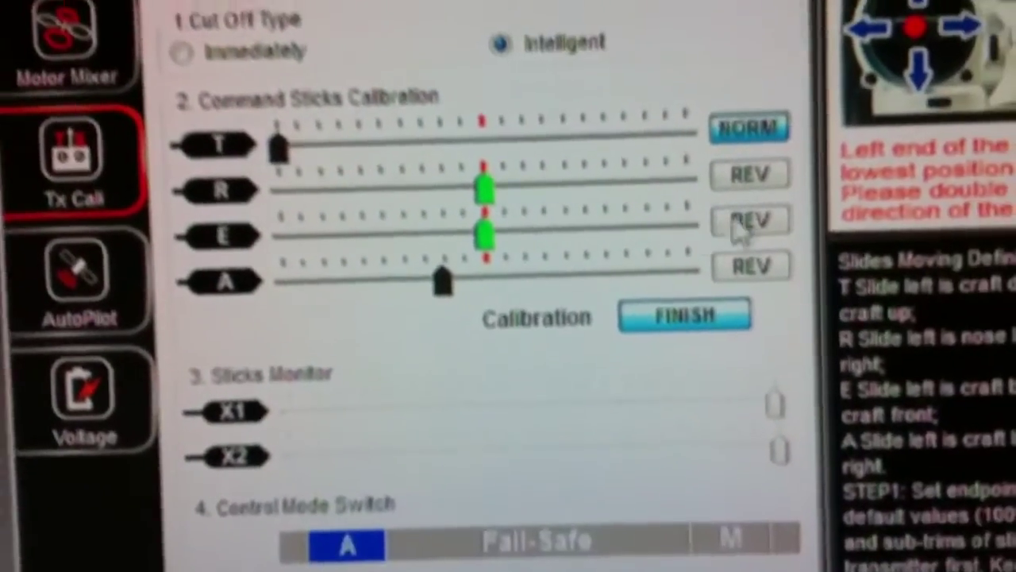
Set the elevator (E) channel direction from REV to NORM
click(747, 221)
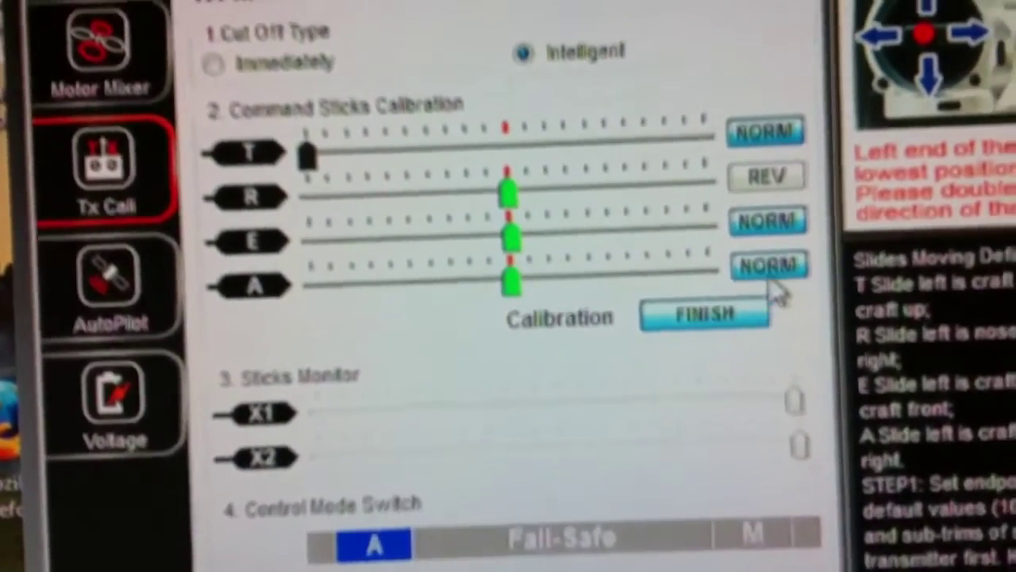
Set the aileron (A) channel direction to NORM, leaving rudder reversed
click(766, 267)
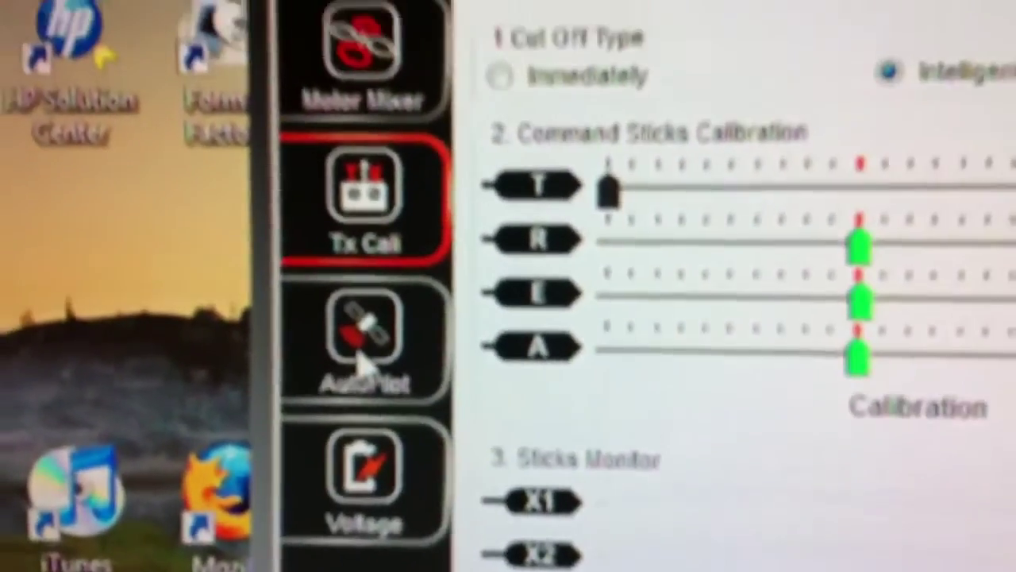
Review AutoPilot gains at 100% with Height Lock enabled, then view the 12.5 V 3S LiPo battery page
click(362, 337)
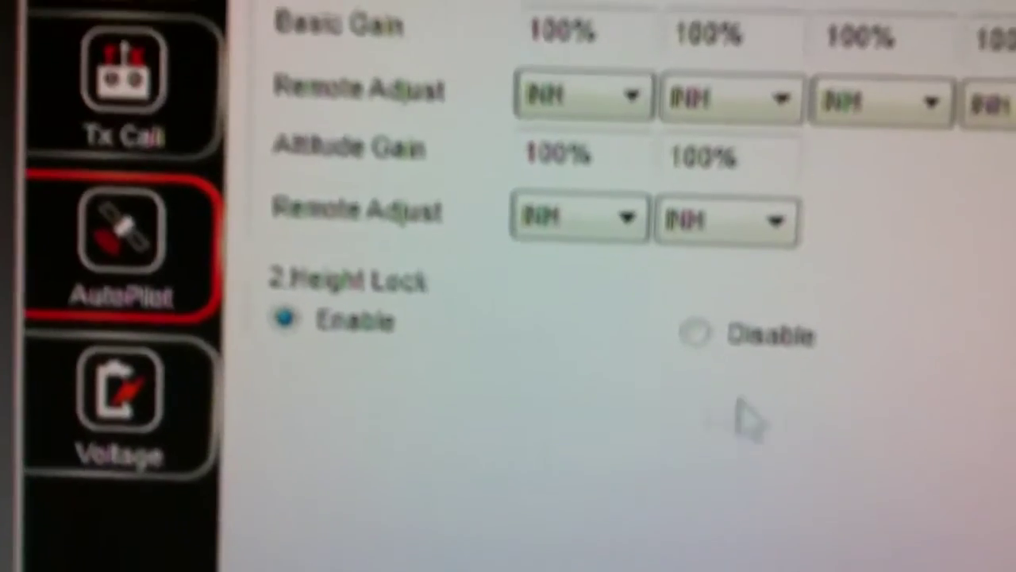
click(119, 397)
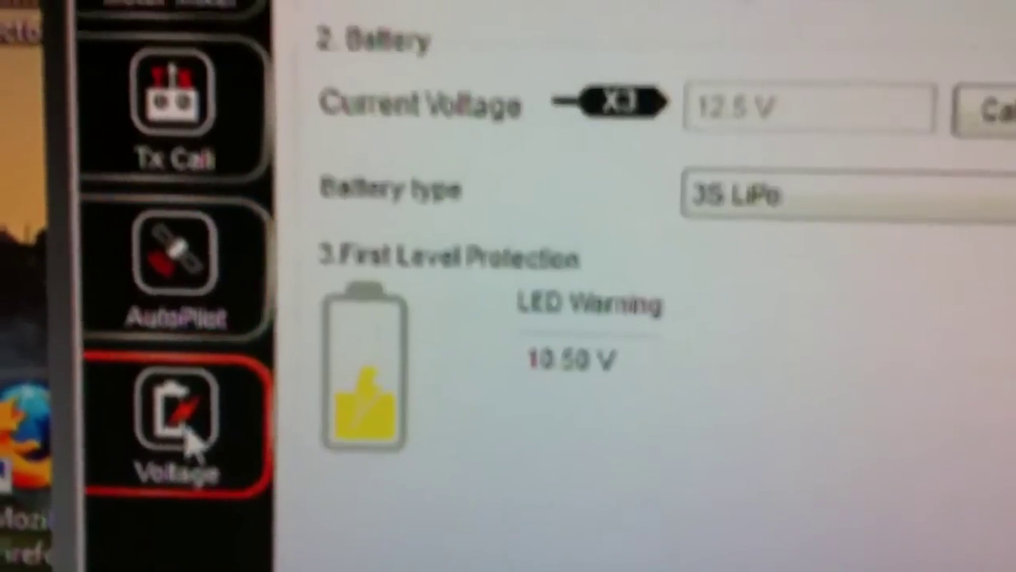